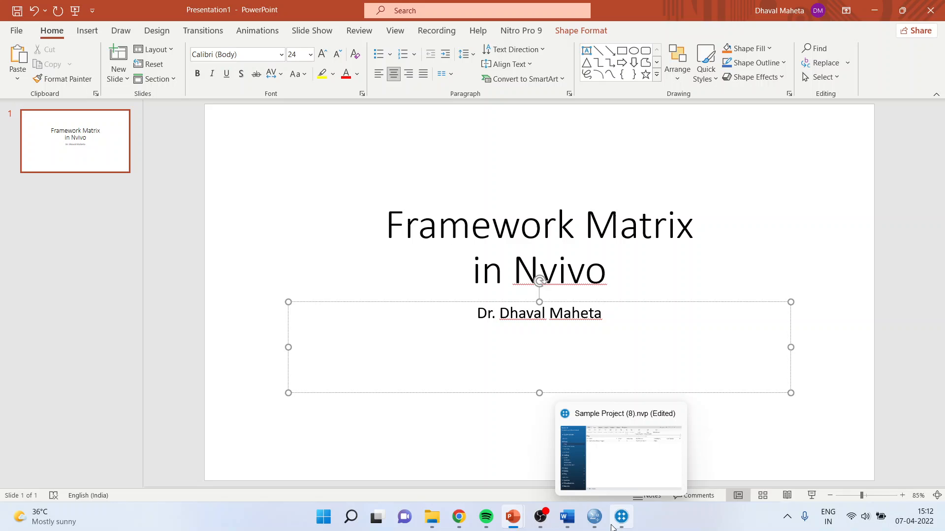
Switch to the NVivo sample project and start a new framework matrix from Create.
{"action": "left_click", "coordinate": [620, 447]}
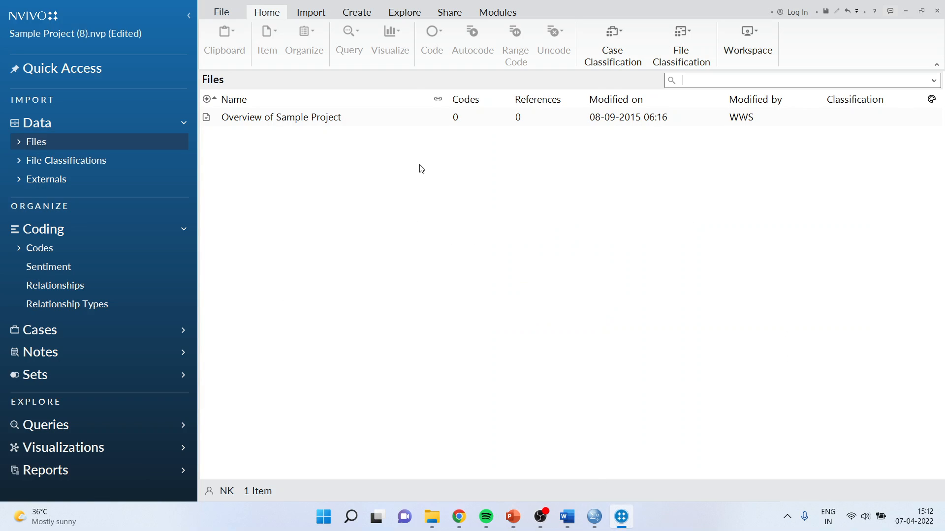
{"action": "left_click", "coordinate": [404, 12]}
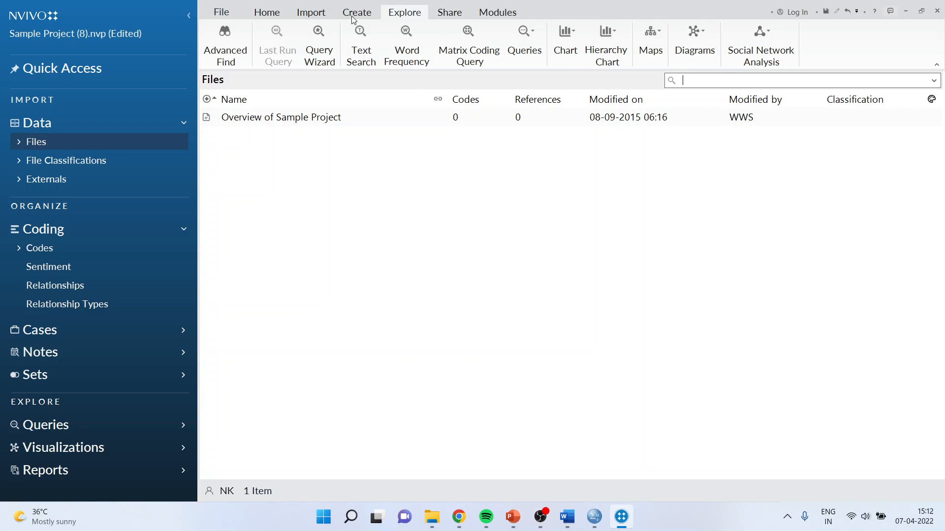
{"action": "left_click", "coordinate": [356, 12]}
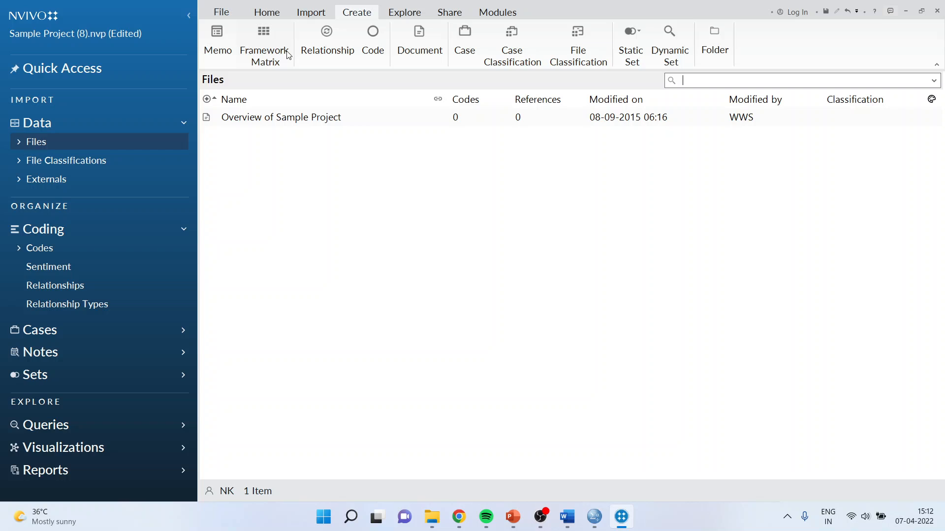
{"action": "left_click", "coordinate": [264, 40]}
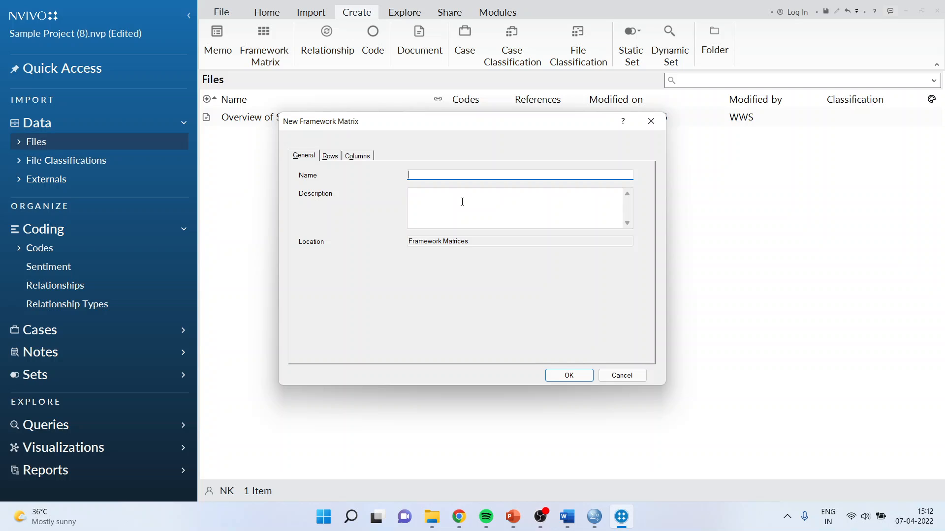
Enter 'Economy-1' as the framework matrix name.
{"action": "type", "text": "Eco"}
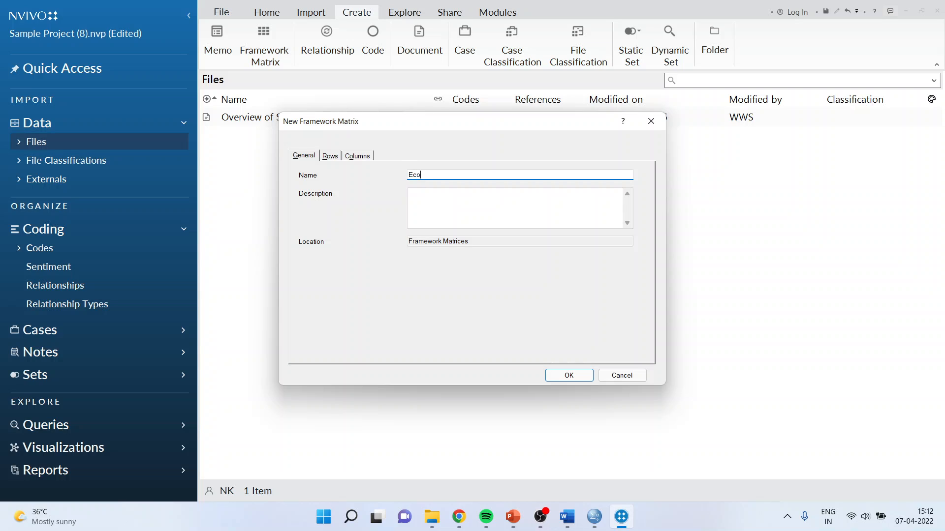
{"action": "type", "text": "nomy"}
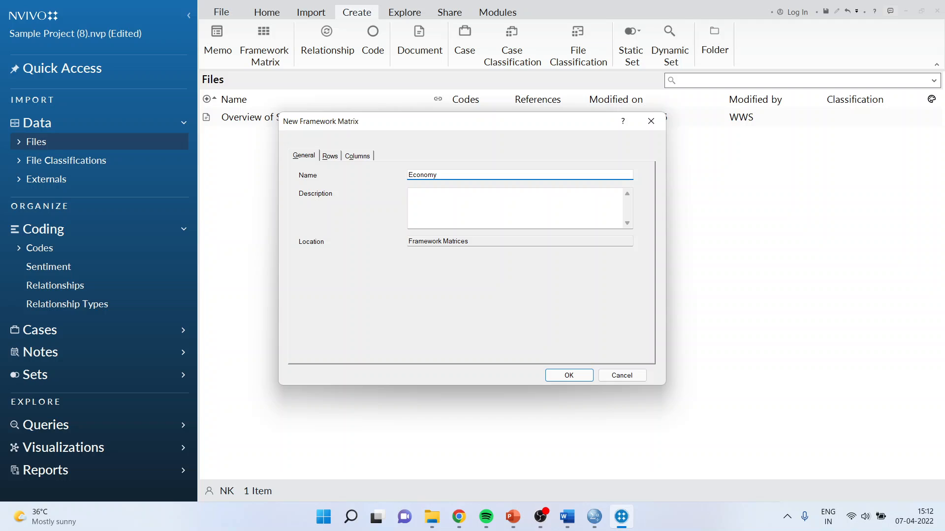
{"action": "type", "text": "-1"}
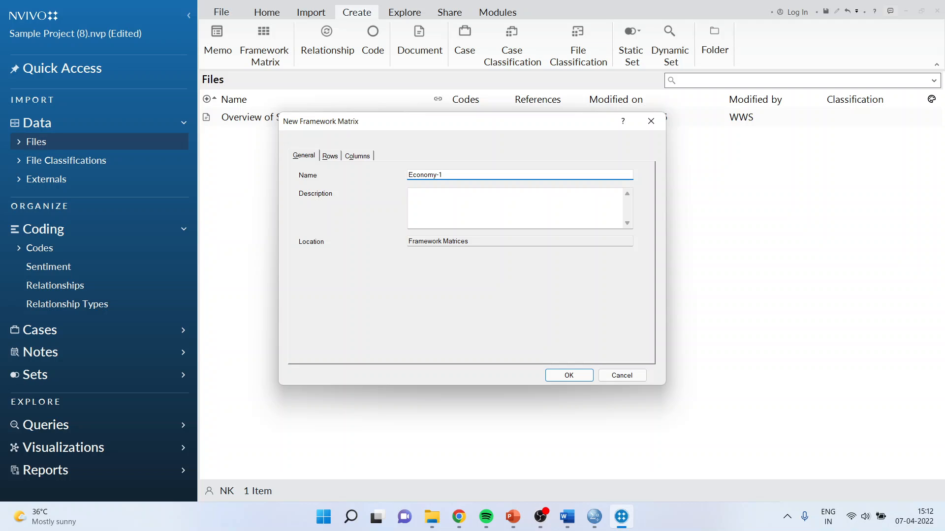
Select all Interview Participants cases under Cases > People as the matrix rows.
{"action": "left_click", "coordinate": [330, 155]}
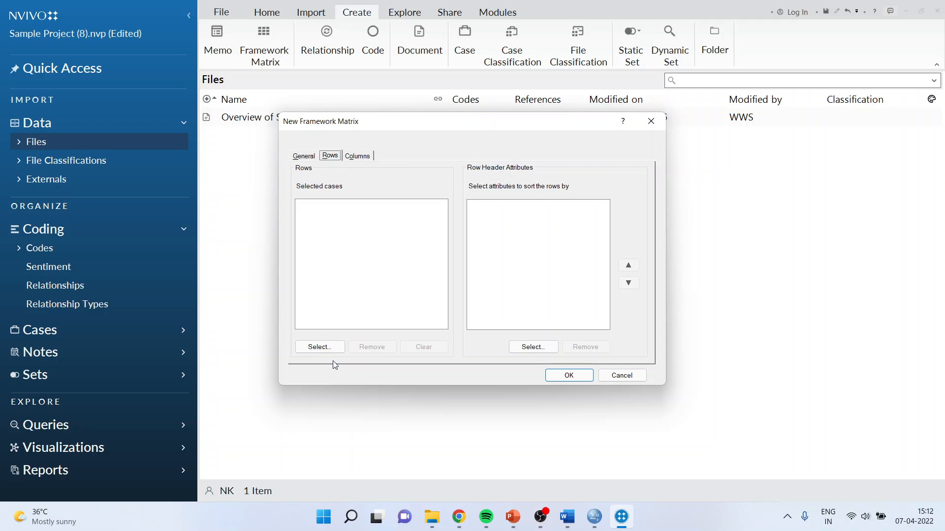
{"action": "left_click", "coordinate": [319, 347]}
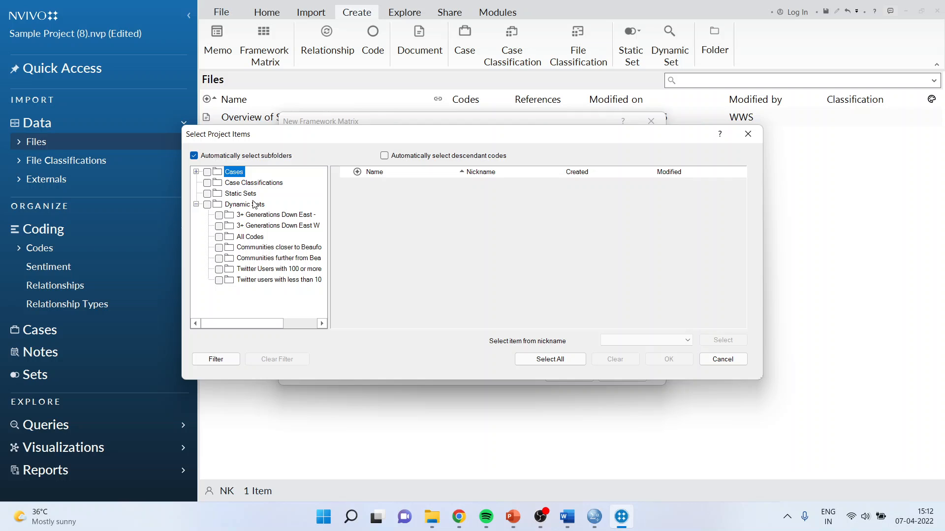
{"action": "left_click", "coordinate": [195, 172]}
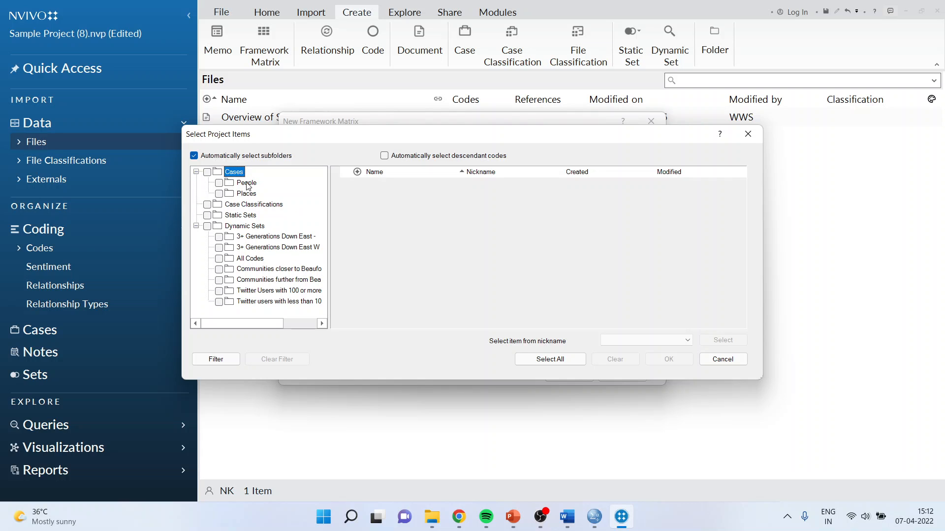
{"action": "left_click", "coordinate": [246, 183]}
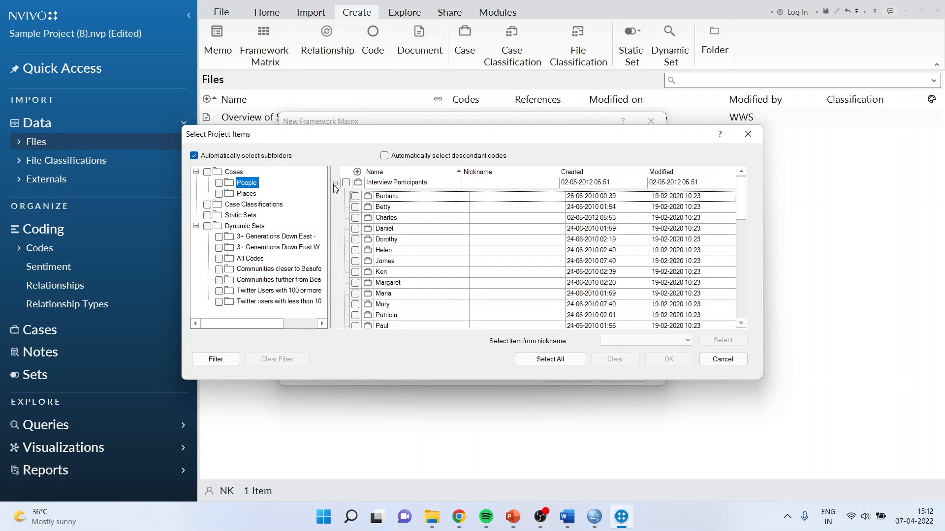
{"action": "left_click", "coordinate": [549, 360]}
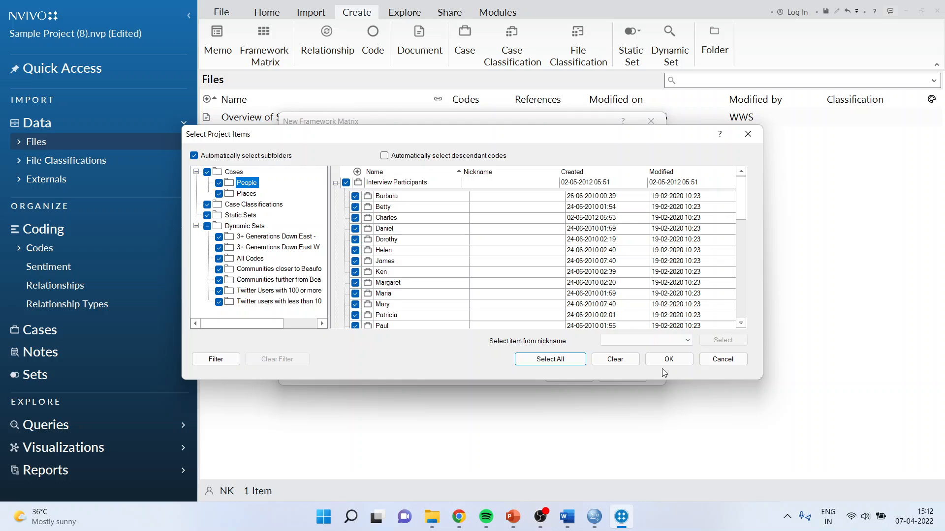
{"action": "mouse_move", "coordinate": [627, 351]}
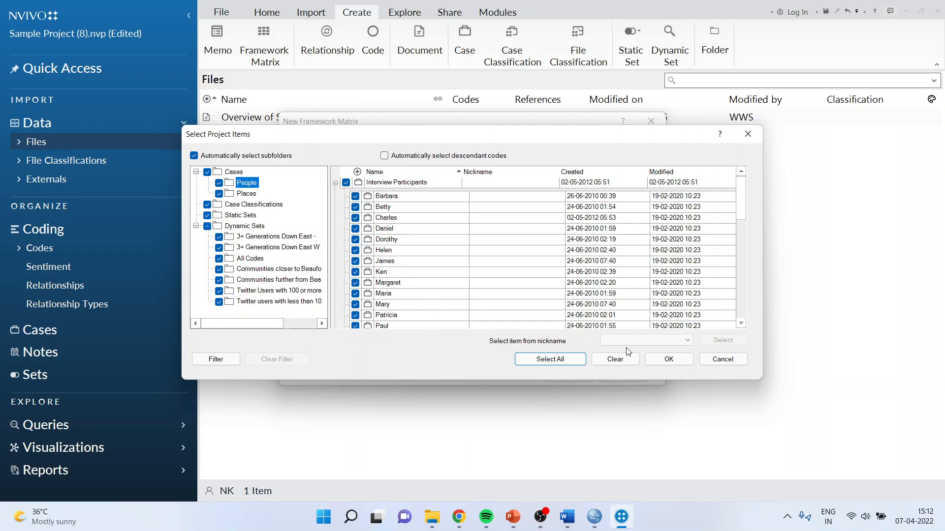
{"action": "left_click", "coordinate": [668, 359]}
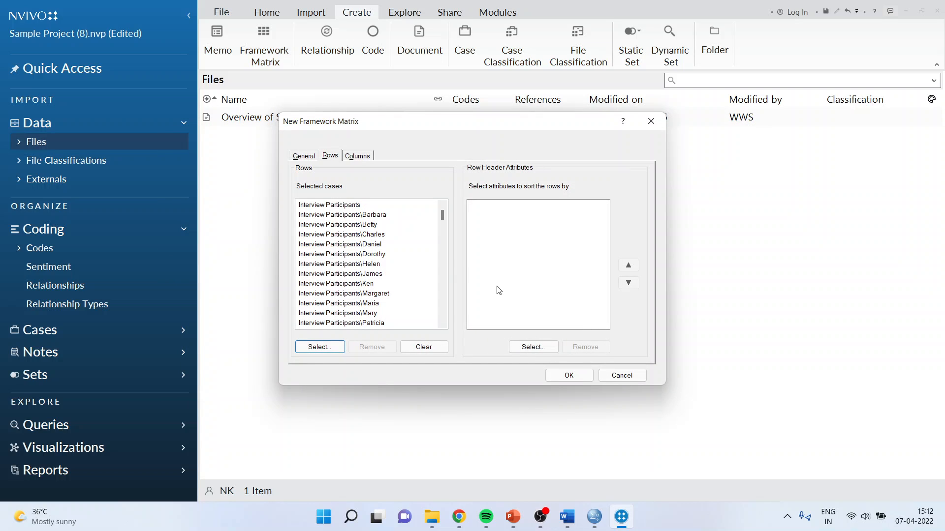
Add the Person attributes Age Group and Gender as row header sort attributes.
{"action": "left_click", "coordinate": [356, 155]}
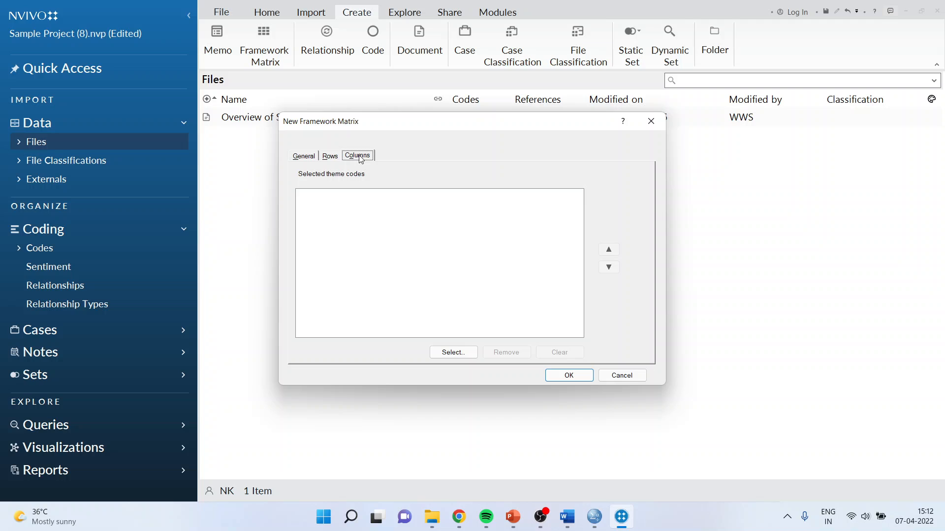
{"action": "left_click", "coordinate": [329, 155]}
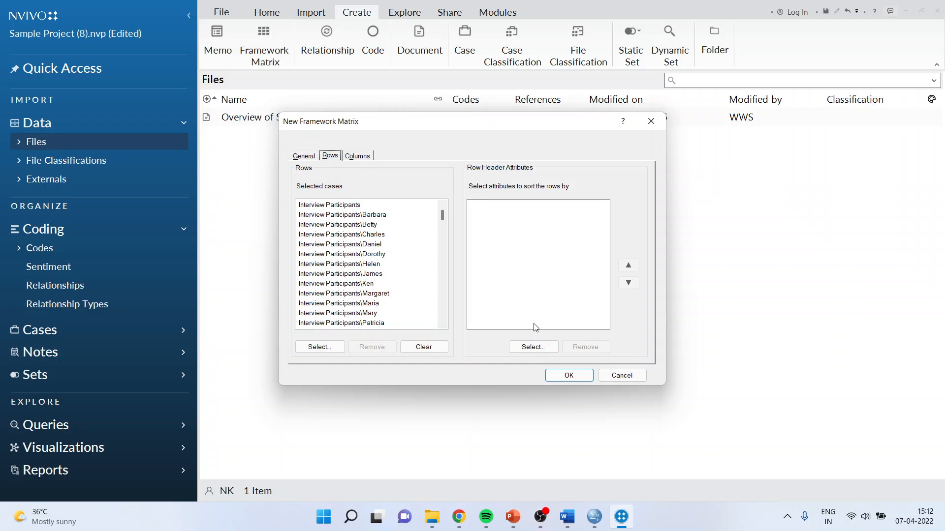
{"action": "left_click", "coordinate": [532, 346]}
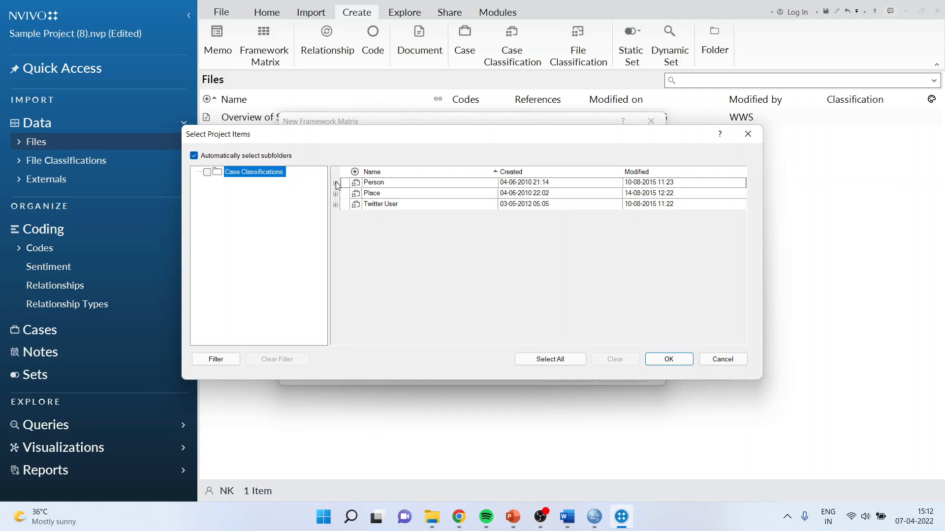
{"action": "left_click", "coordinate": [355, 182]}
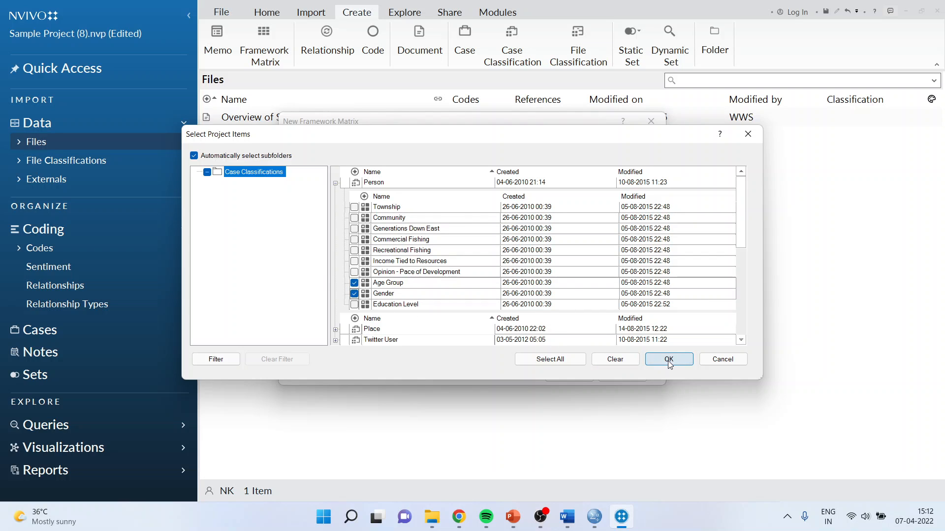
{"action": "left_click", "coordinate": [667, 359]}
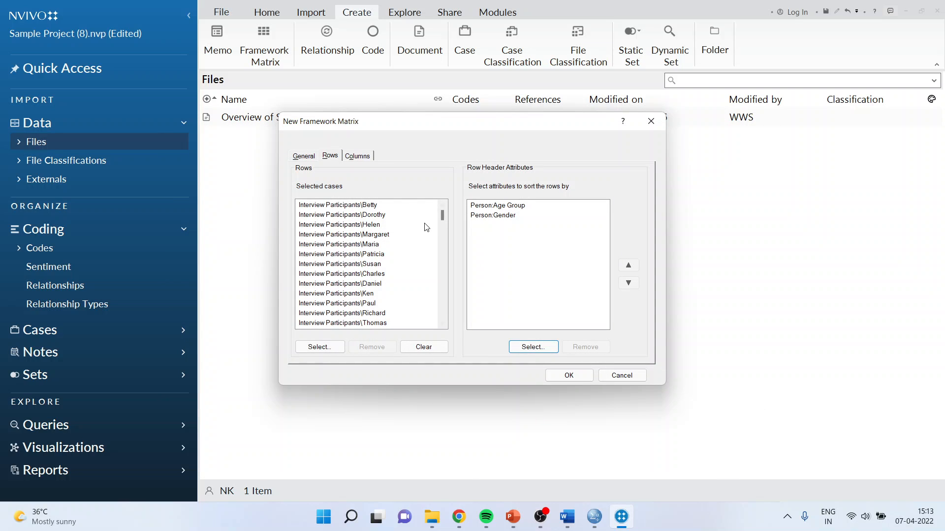
Choose the Economy sub-codes Agriculture and Tourism as the theme columns.
{"action": "left_click", "coordinate": [356, 155]}
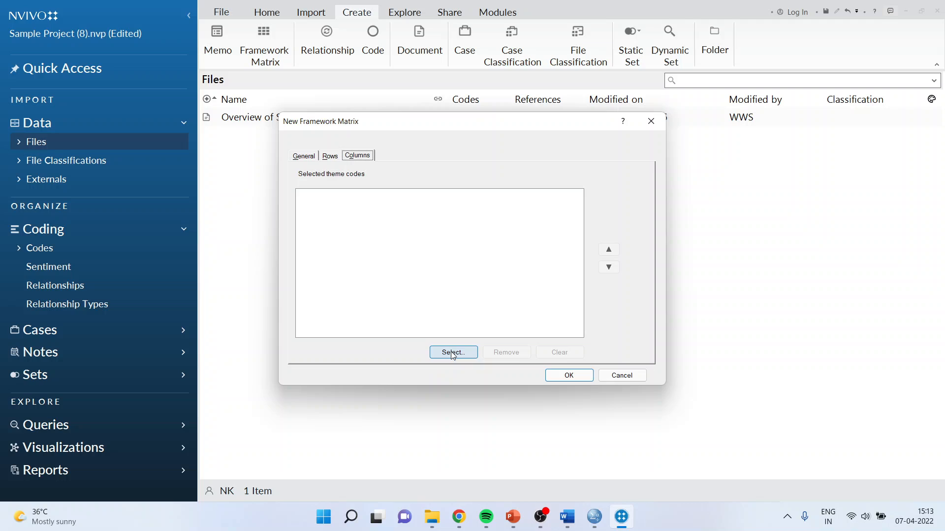
{"action": "left_click", "coordinate": [452, 353]}
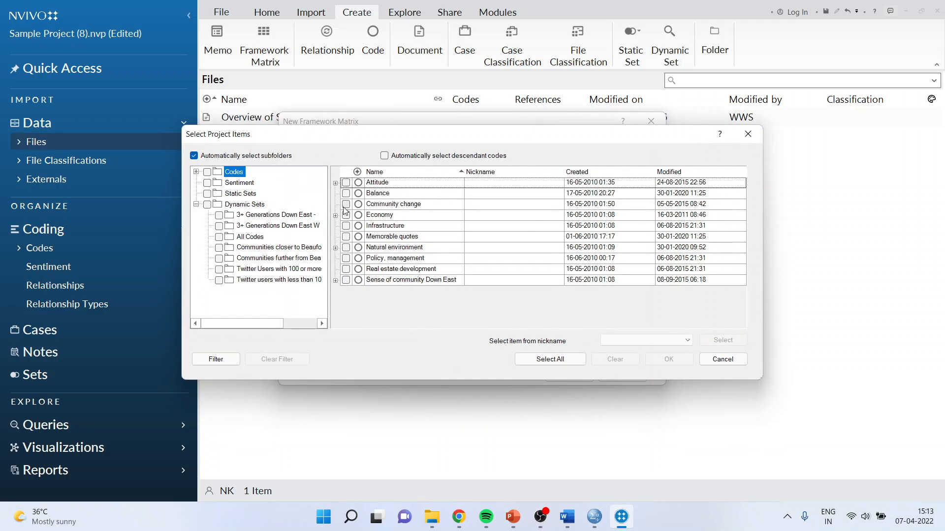
{"action": "left_click", "coordinate": [335, 215]}
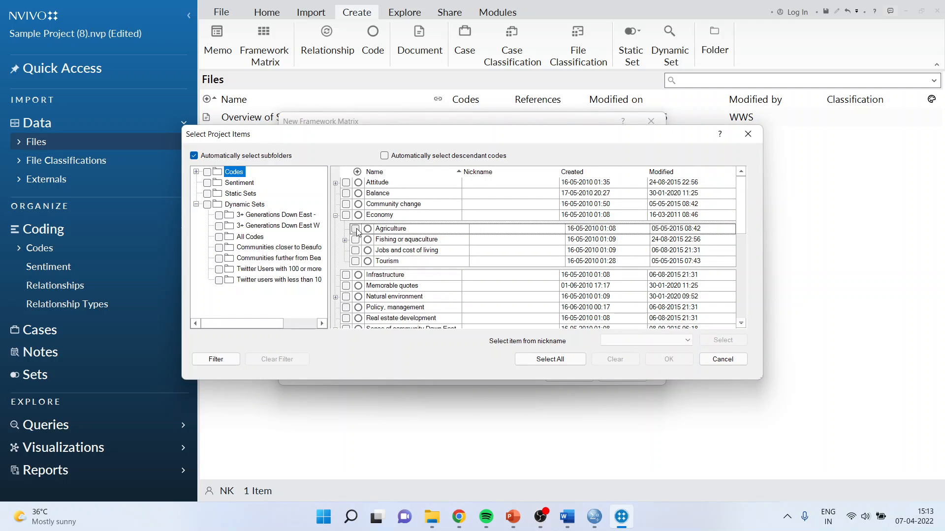
{"action": "left_click", "coordinate": [355, 228]}
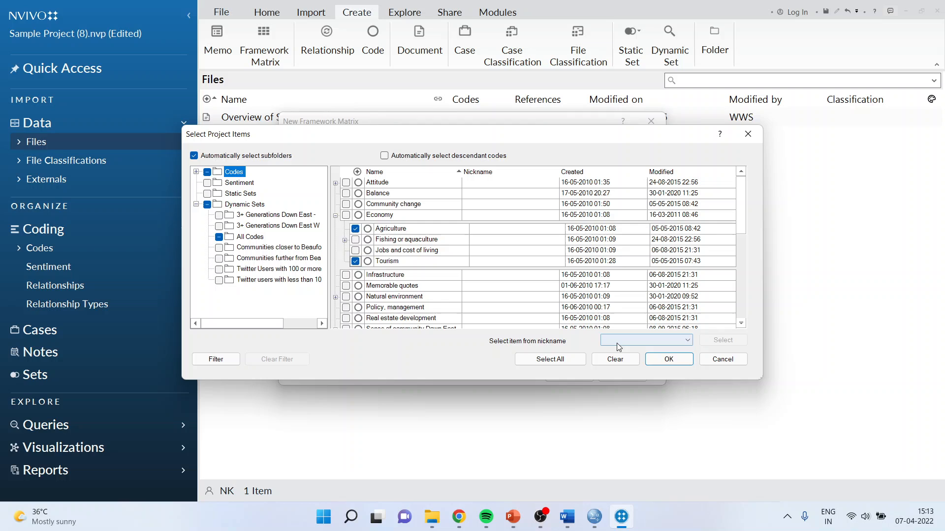
{"action": "left_click", "coordinate": [667, 359]}
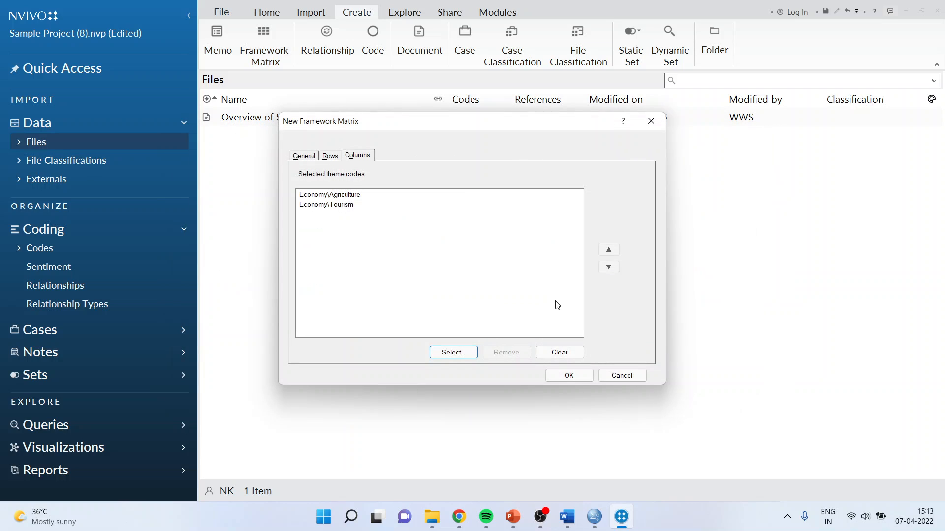
Finish creating Economy-1, open it and delete Betty's existing Agriculture summary text.
{"action": "left_click", "coordinate": [568, 374]}
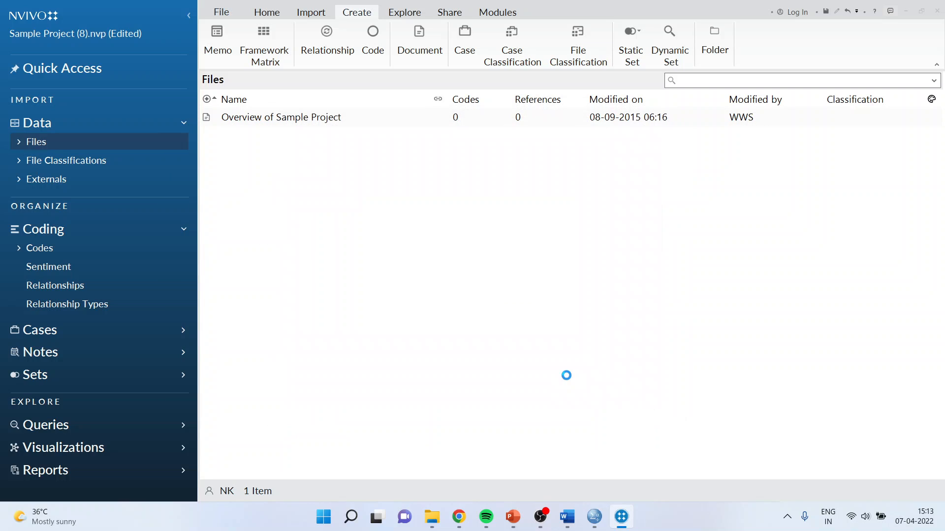
{"action": "left_click", "coordinate": [372, 37]}
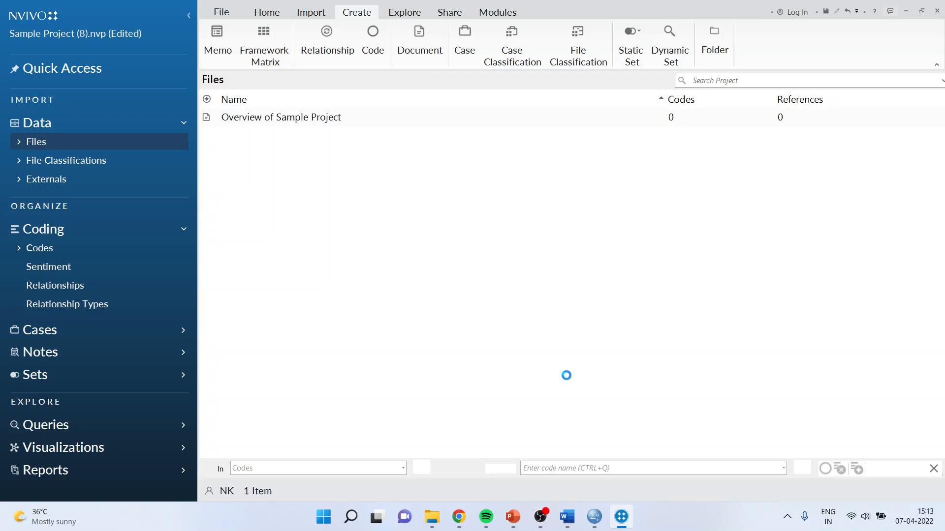
{"action": "left_click", "coordinate": [264, 44]}
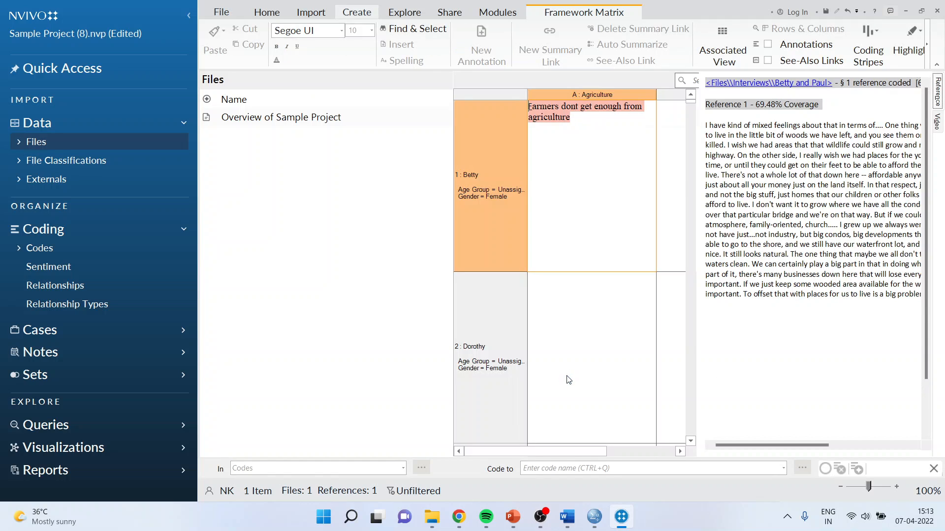
{"action": "left_click", "coordinate": [266, 11]}
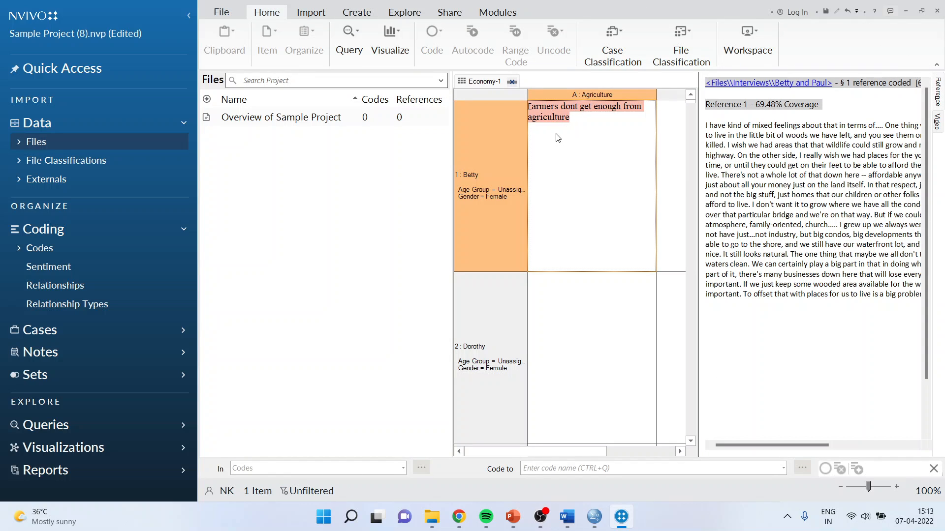
{"action": "left_click", "coordinate": [590, 112]}
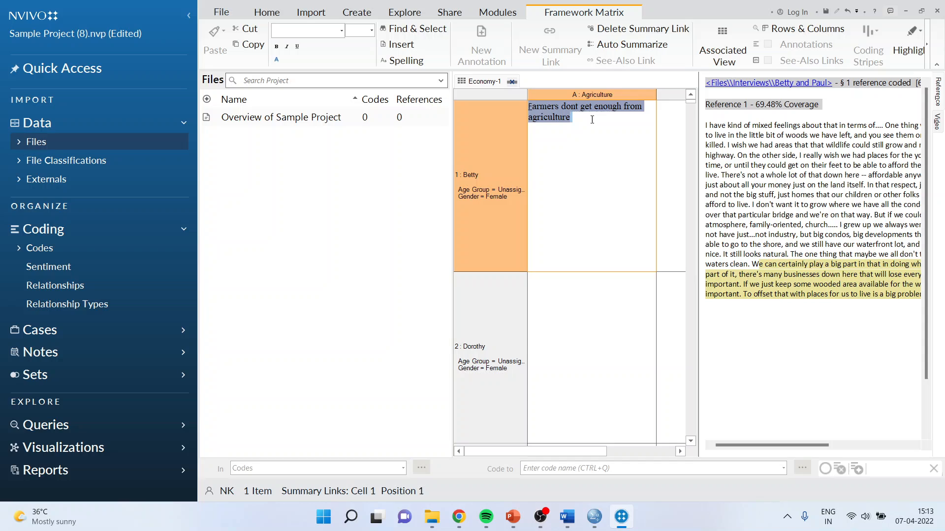
{"action": "key", "text": "Delete"}
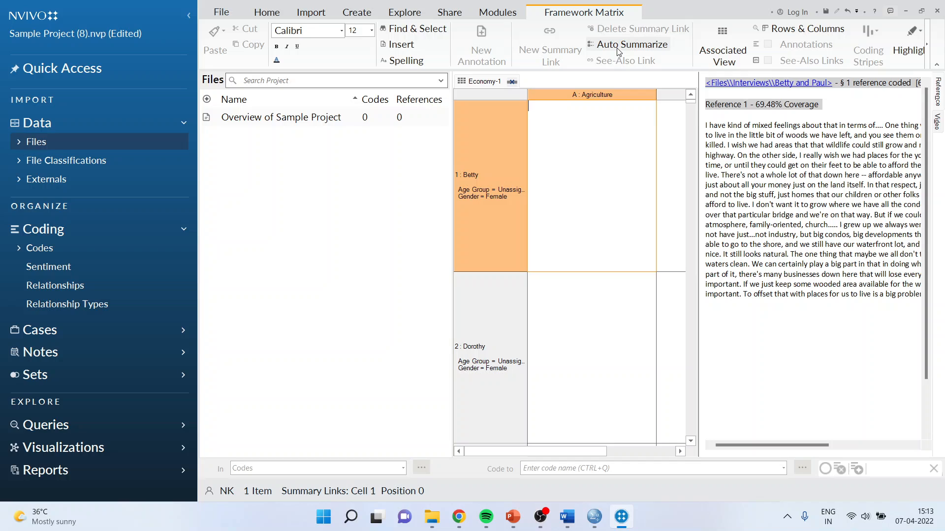
{"action": "mouse_move", "coordinate": [633, 44]}
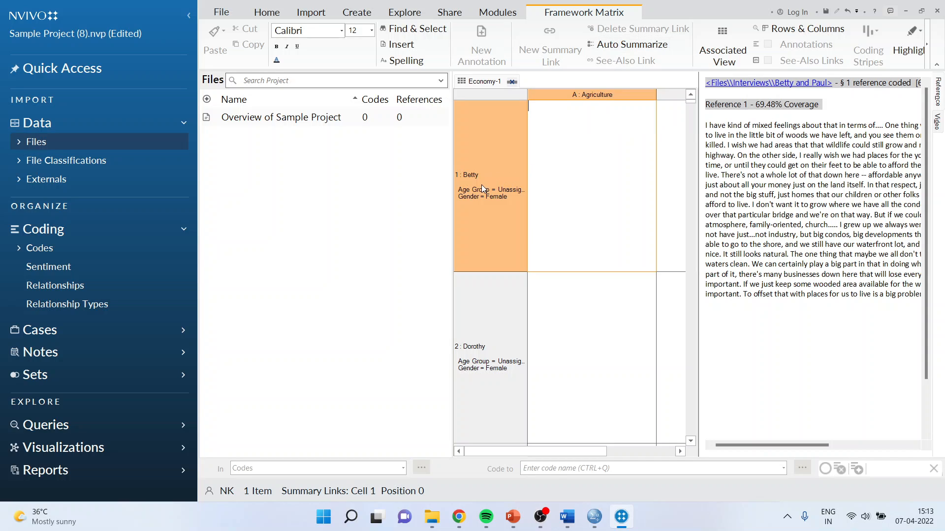
{"action": "mouse_move", "coordinate": [600, 112]}
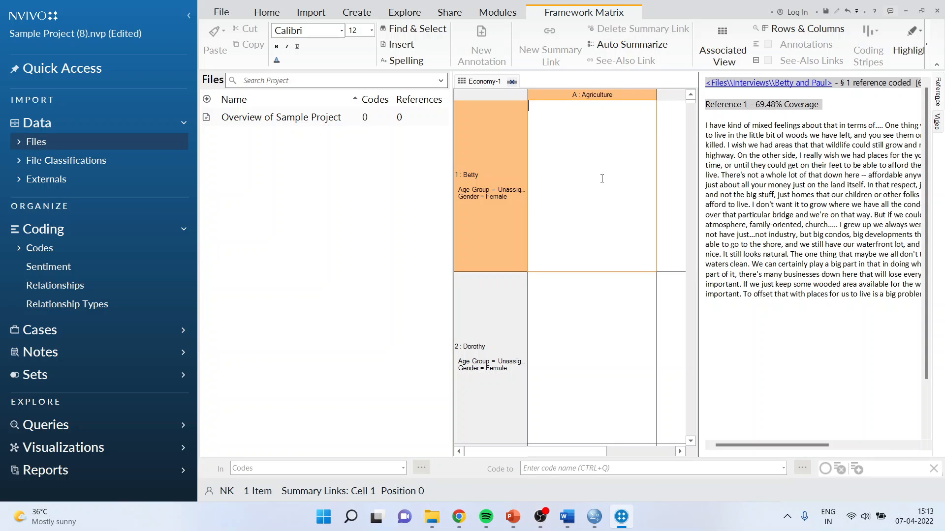
{"action": "mouse_move", "coordinate": [632, 44]}
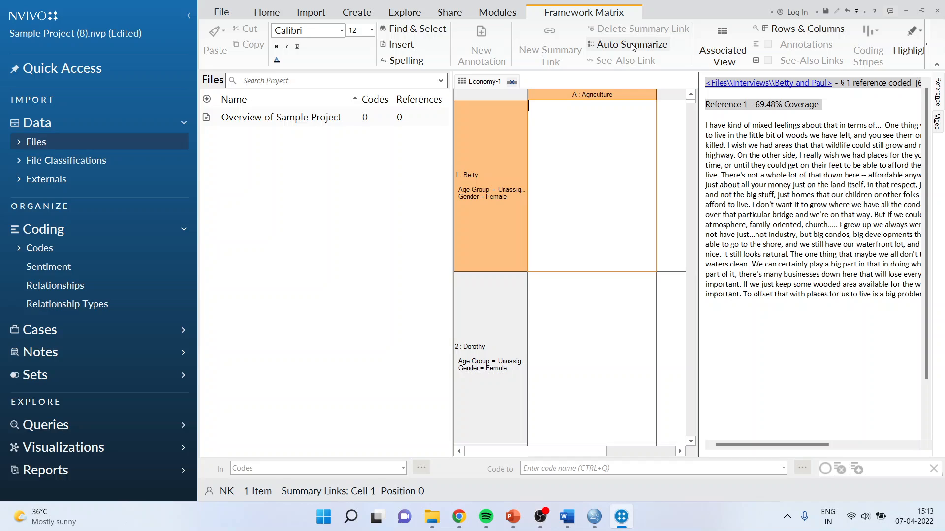
Run Auto Summarize so Dorothy's Agriculture cell fills from her coded interview content.
{"action": "left_click", "coordinate": [633, 45]}
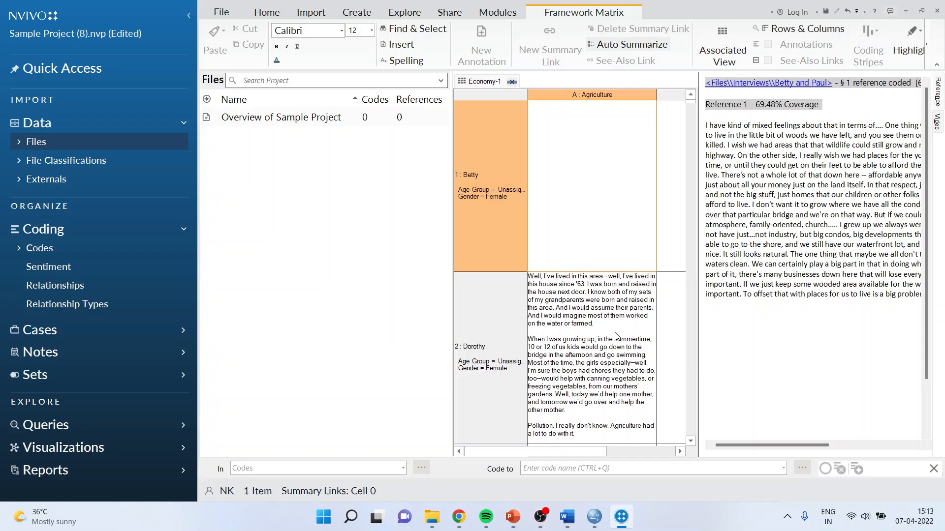
{"action": "mouse_move", "coordinate": [602, 146]}
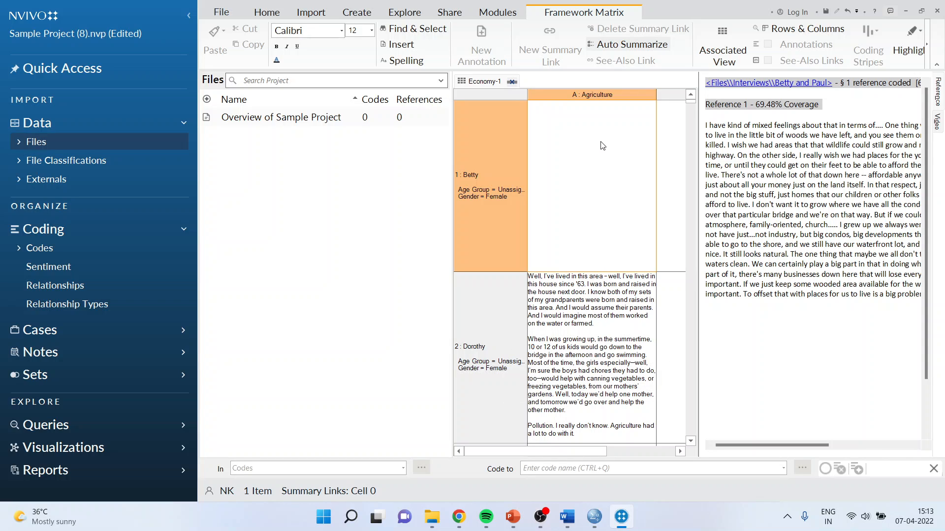
{"action": "mouse_move", "coordinate": [608, 348]}
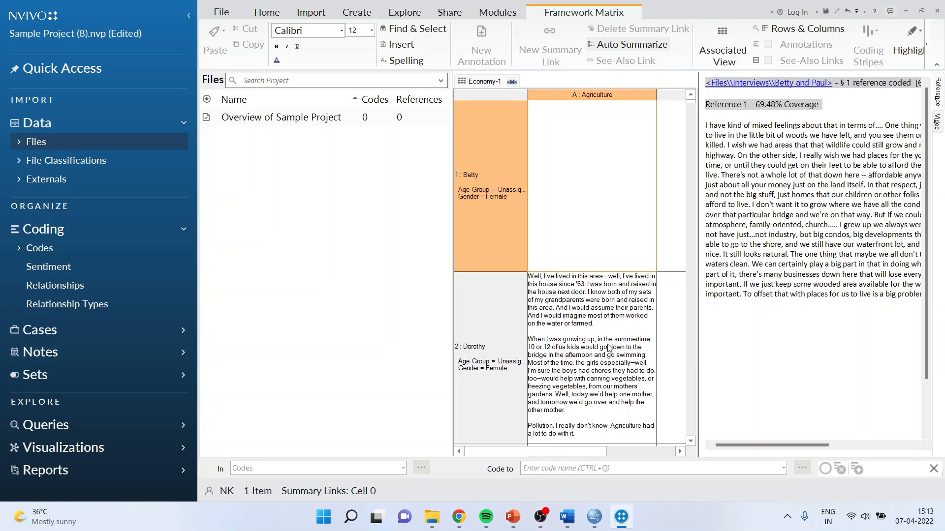
{"action": "mouse_move", "coordinate": [608, 348]}
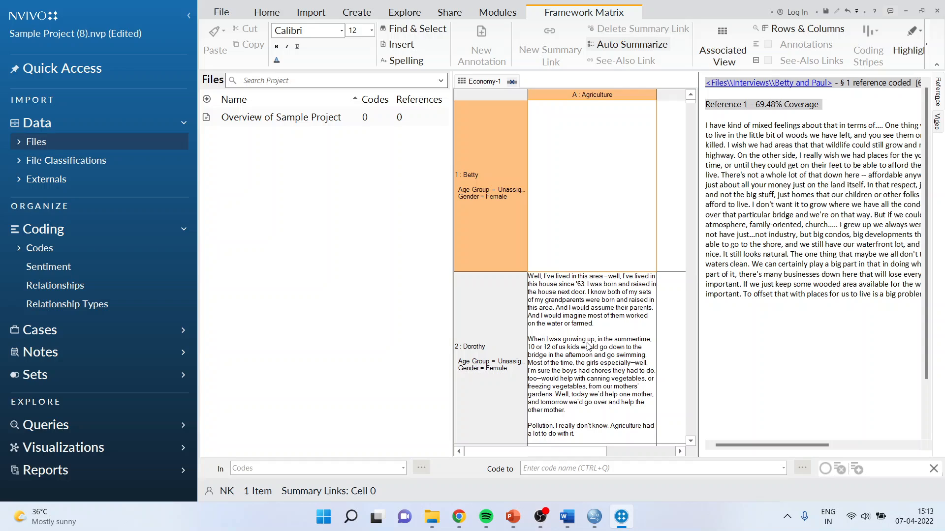
{"action": "mouse_move", "coordinate": [614, 338]}
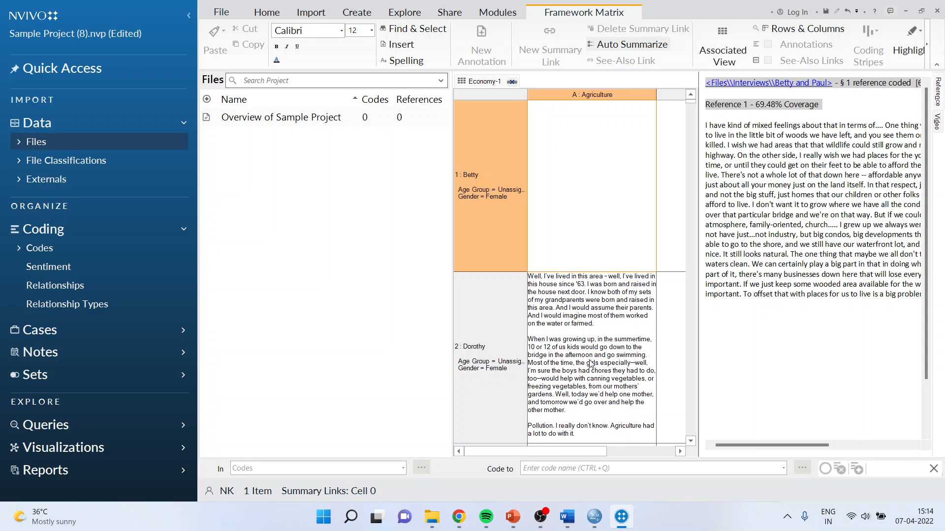
{"action": "mouse_move", "coordinate": [591, 361]}
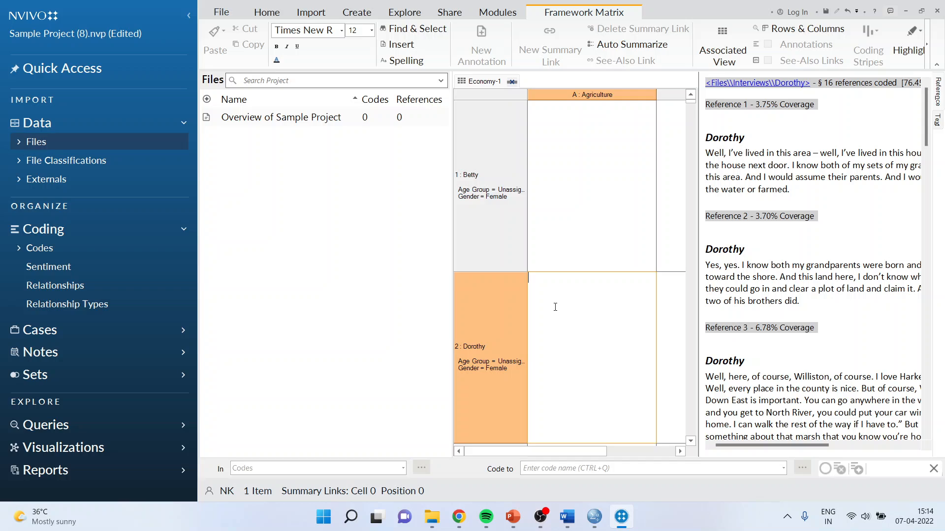
{"action": "mouse_move", "coordinate": [552, 299]}
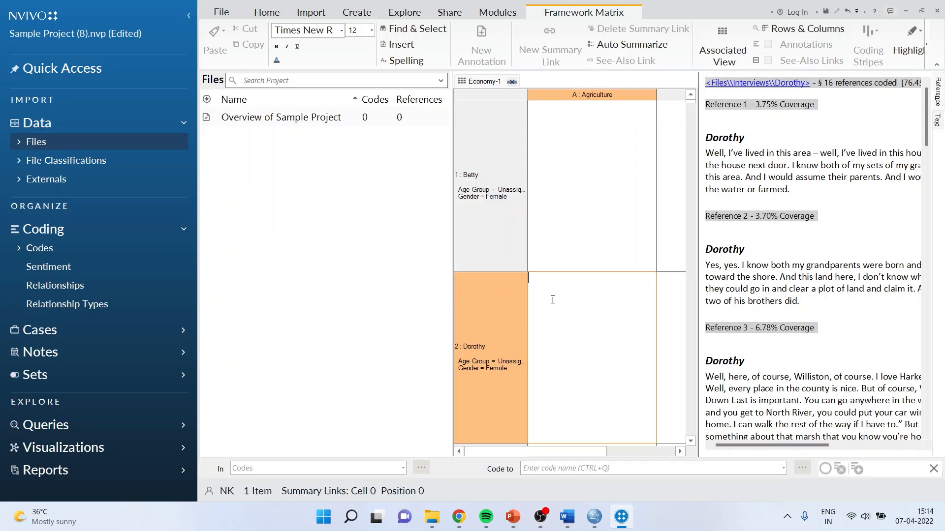
Write 'The economic condition of famrers is not good.' in Dorothy's Agriculture cell.
{"action": "type", "text": "The cocno"}
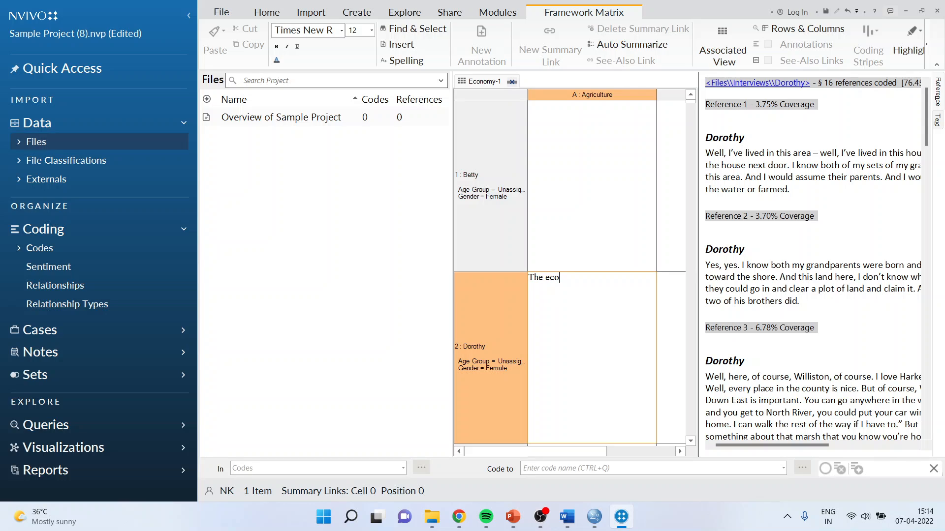
{"action": "type", "text": "nomic conid"}
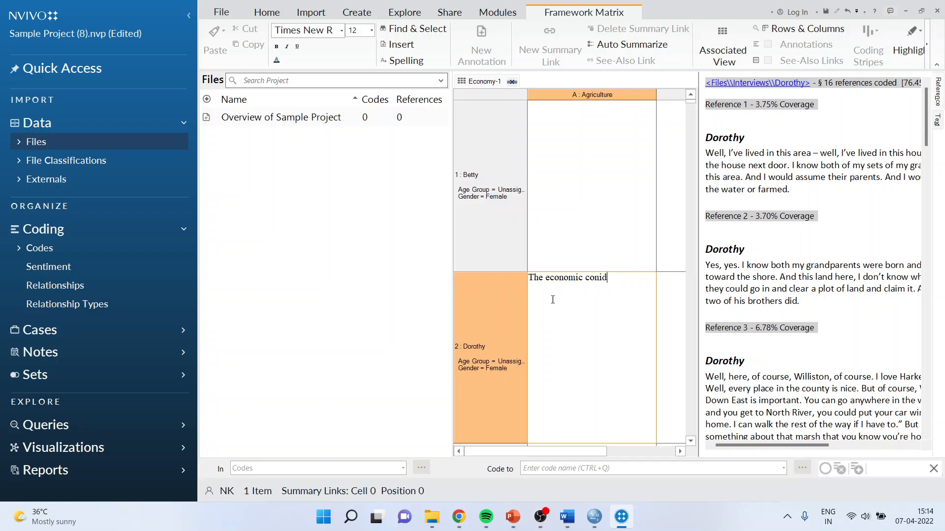
{"action": "key", "text": "Backspace"}
{"action": "type", "text": "dition of fam"}
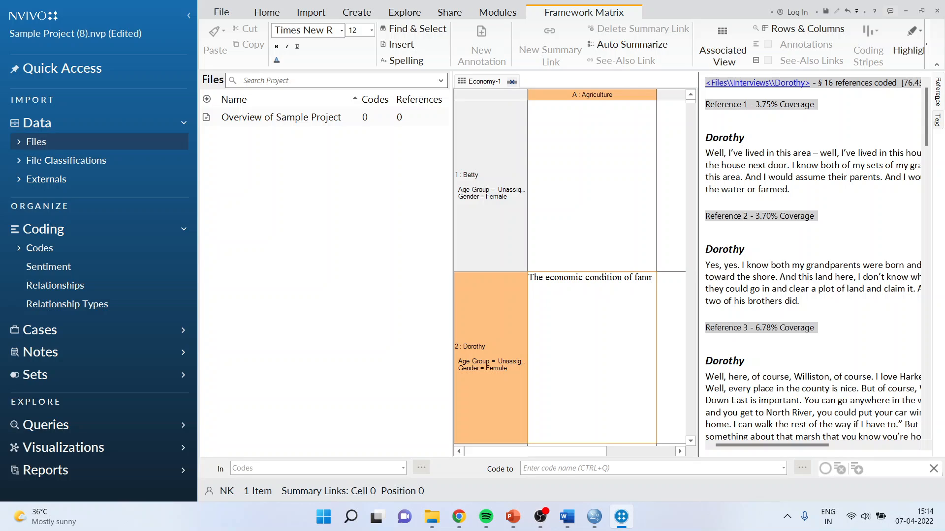
{"action": "type", "text": "rers is not good."}
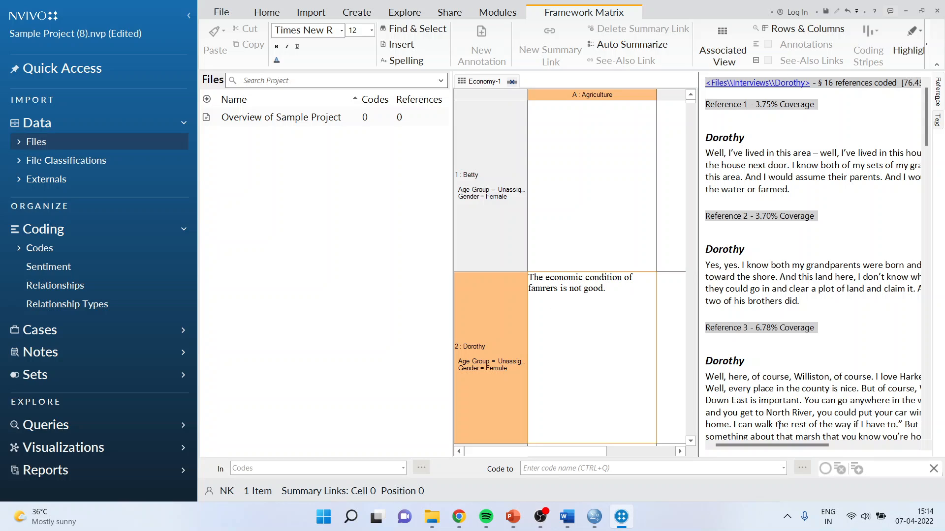
{"action": "scroll", "scroll_direction": "right", "scroll_amount": 3}
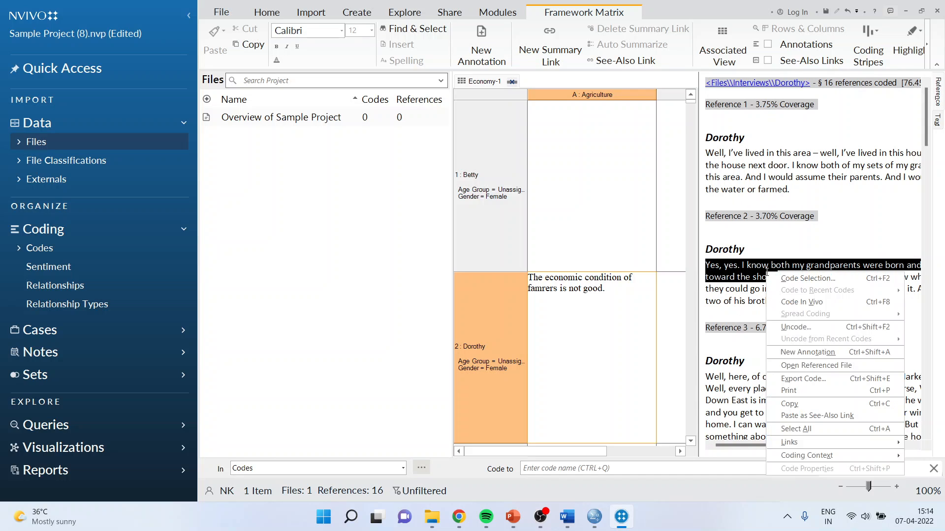
Copy the grandparents passage and attach it to Dorothy's summary with New Summary Link.
{"action": "left_click", "coordinate": [528, 285]}
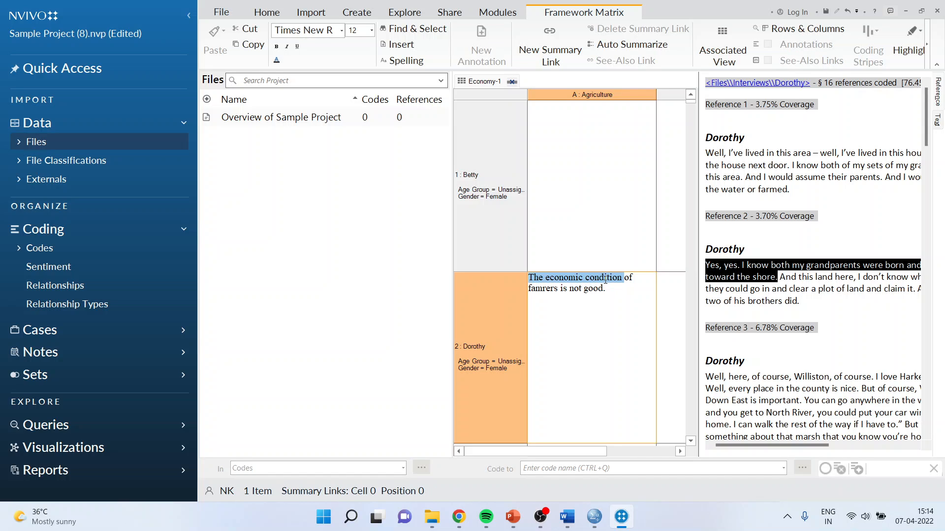
{"action": "right_click", "coordinate": [575, 282]}
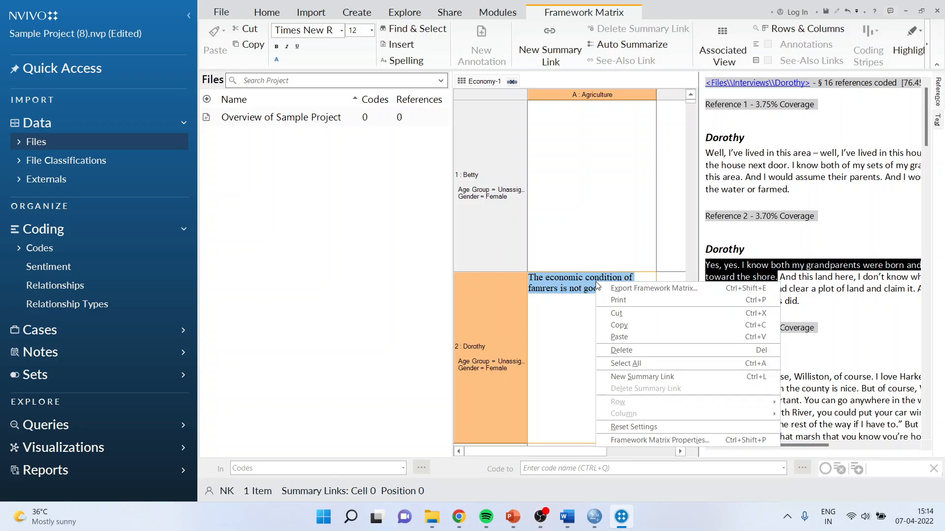
{"action": "mouse_move", "coordinate": [641, 377]}
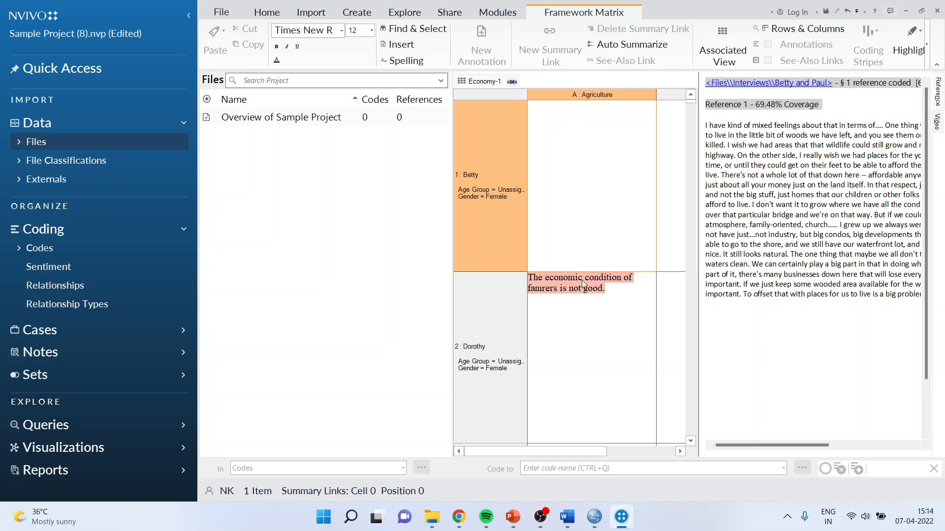
{"action": "left_click", "coordinate": [488, 361]}
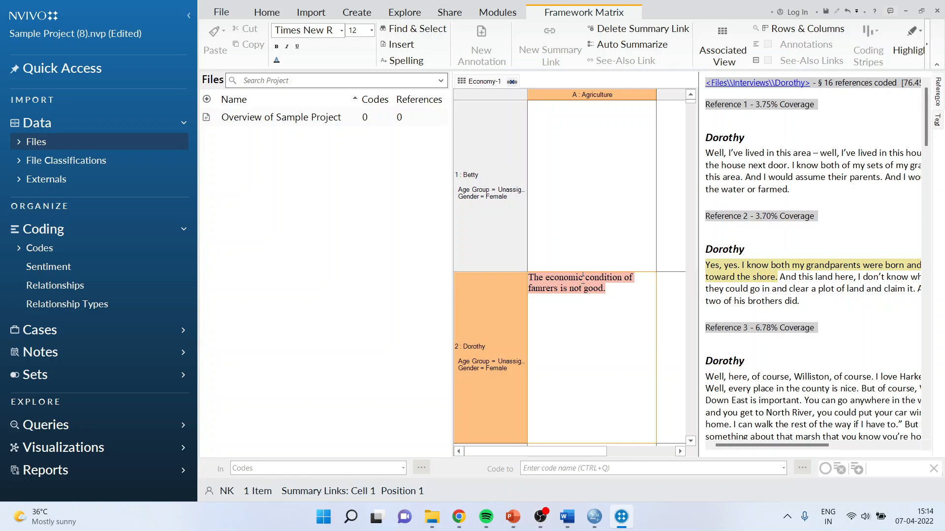